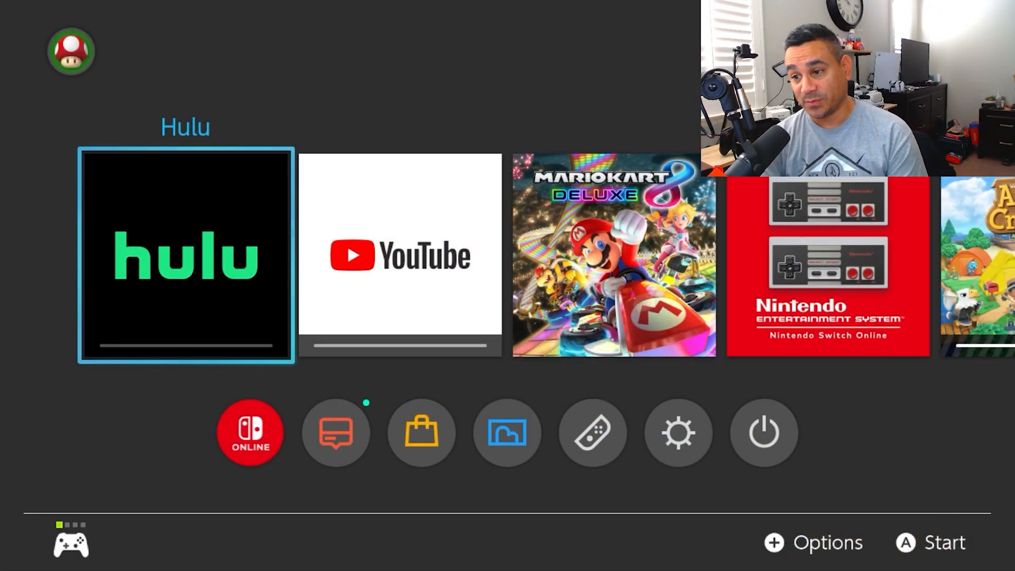
Launch the Nintendo eShop from the HOME Menu's bottom row
click(249, 432)
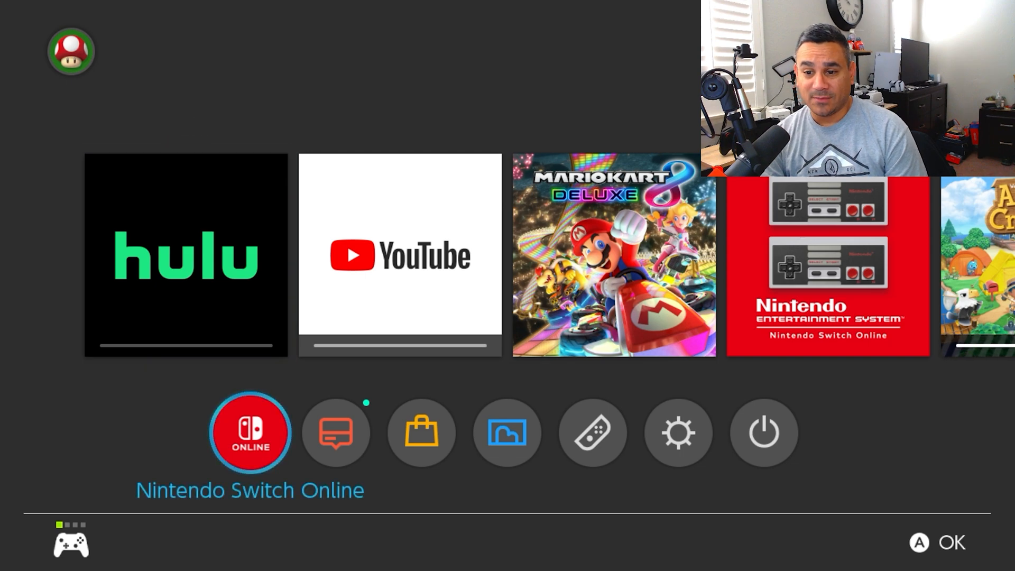
click(420, 432)
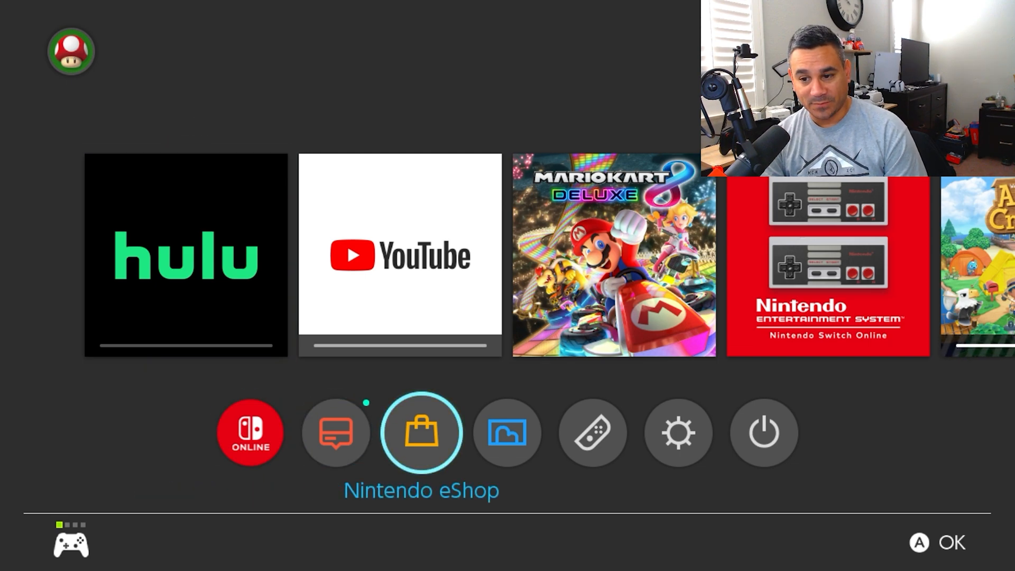
click(422, 432)
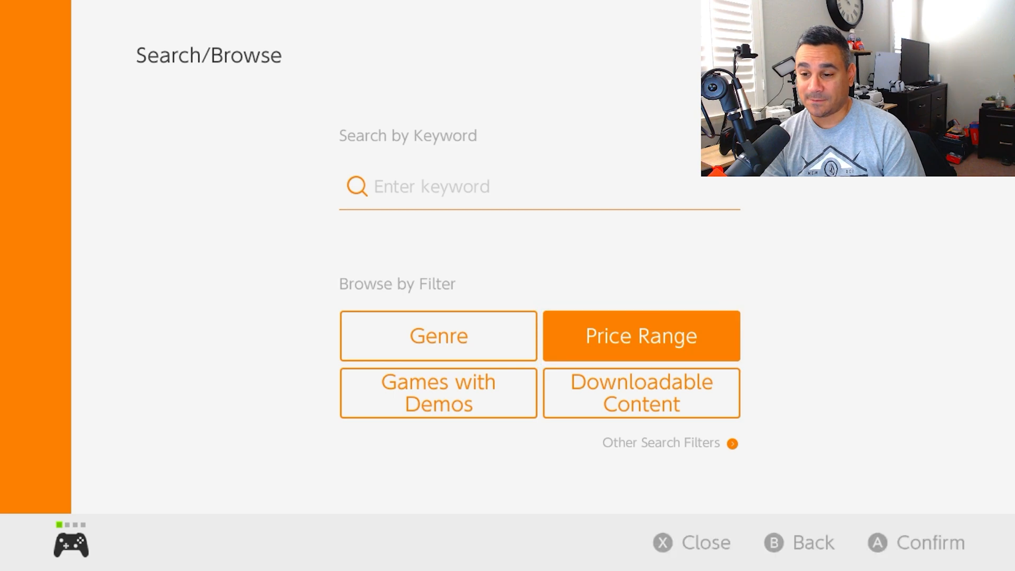
Browse by Price Range and scroll to the free-to-download titles list
click(639, 335)
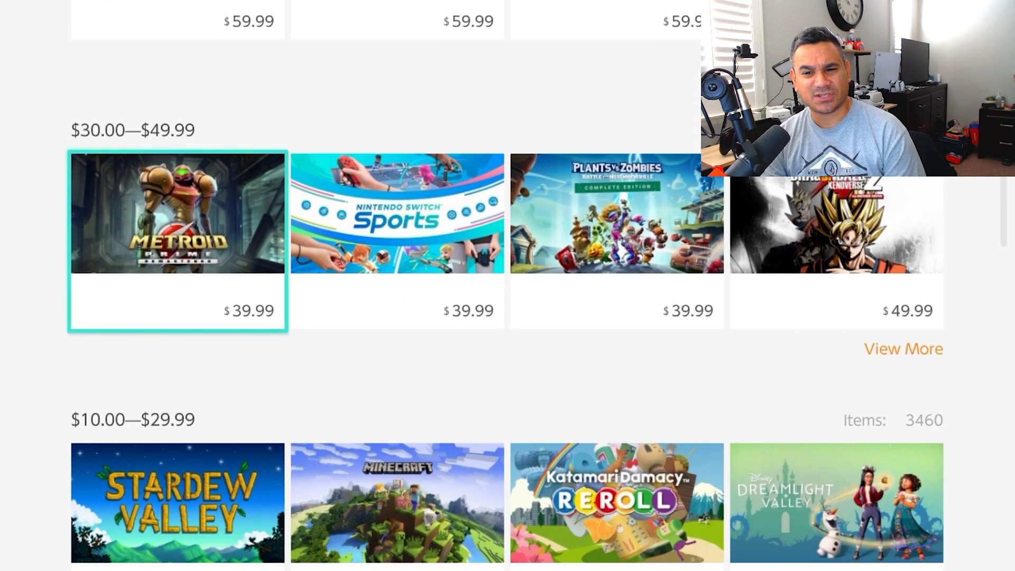
scroll(down, 3)
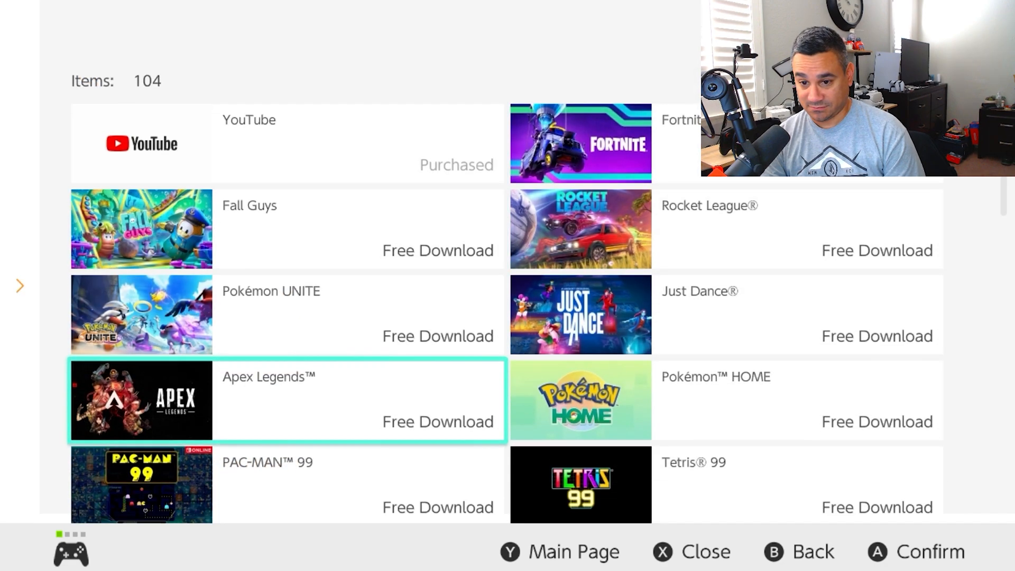
Find and download the free Hulu app, then launch it from the HOME Menu
scroll(down, 3)
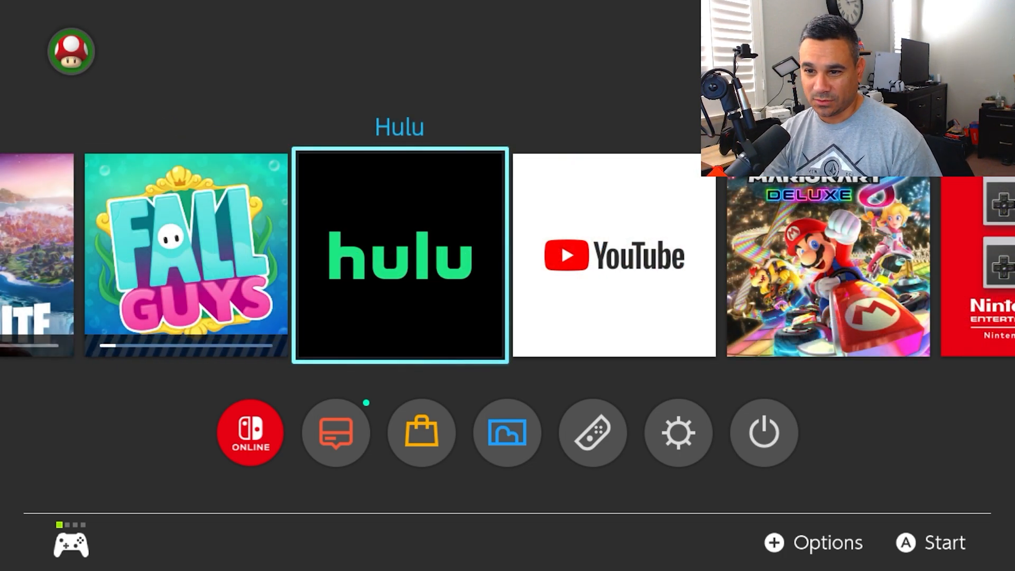
click(399, 255)
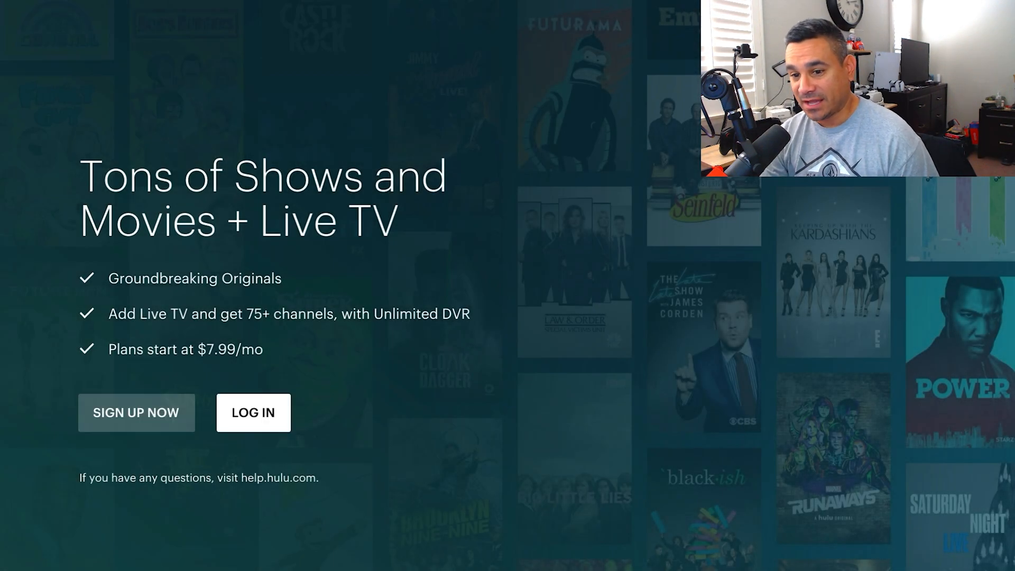
Log in to Hulu with the existing account's email and password
click(253, 412)
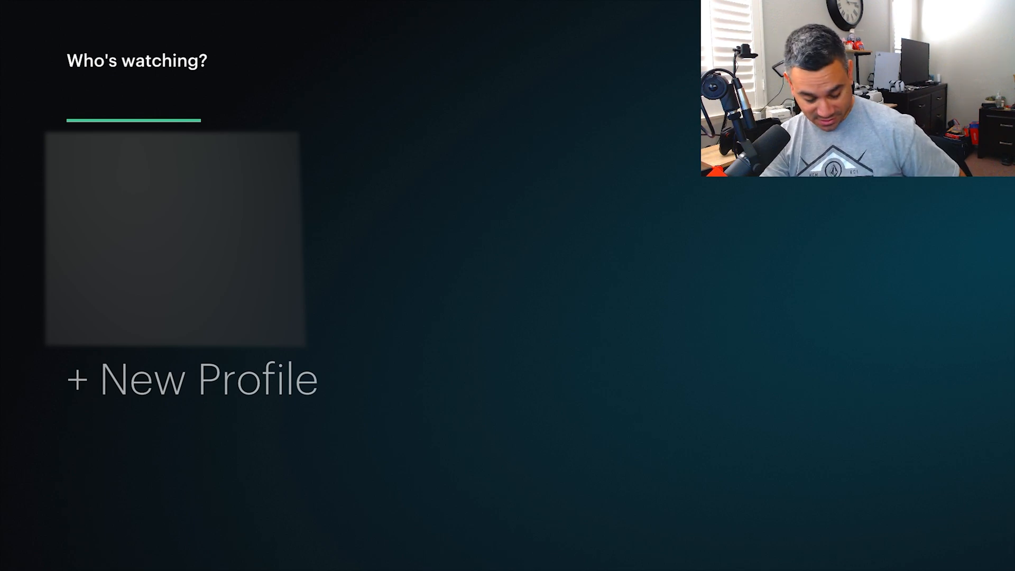
Pick the viewer profile, open Jumanji from Movies, and add it to My Stuff
click(173, 242)
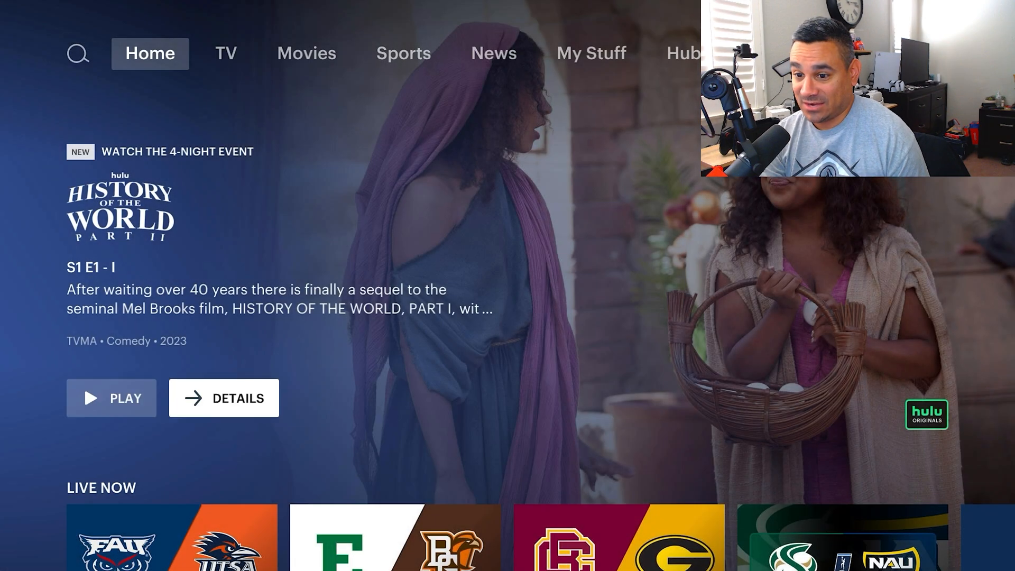
click(306, 53)
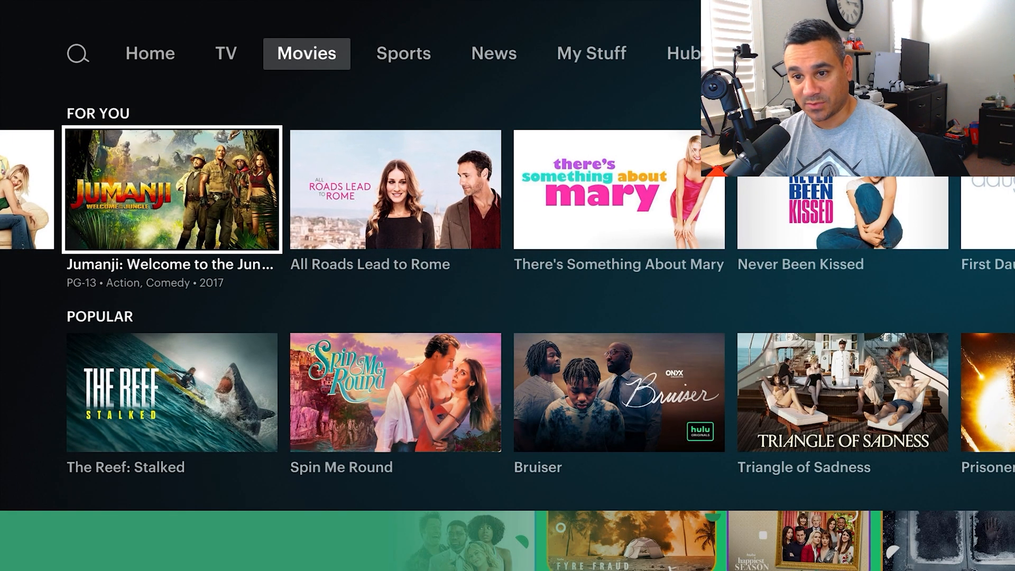
click(171, 195)
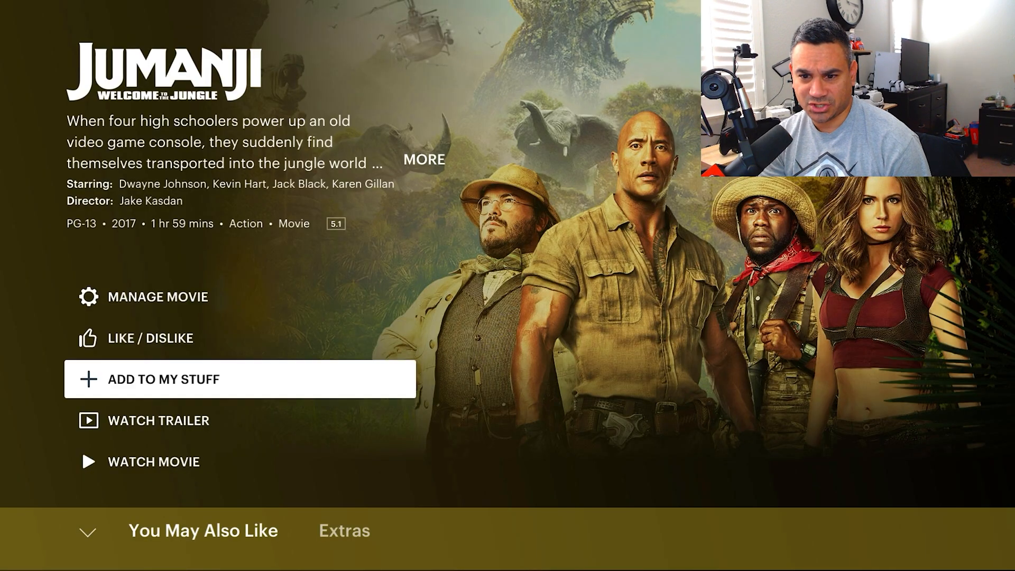
click(240, 379)
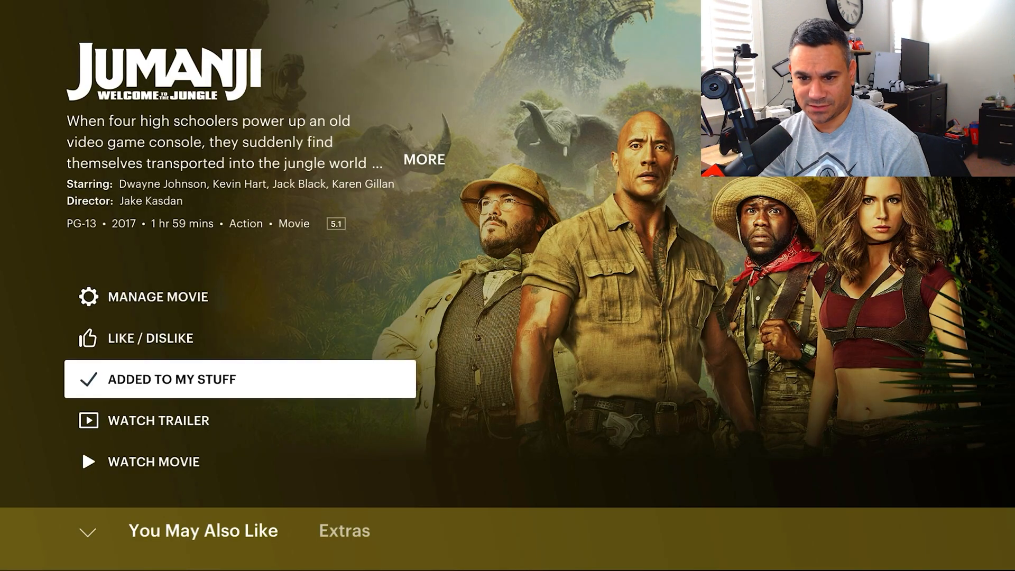
click(87, 530)
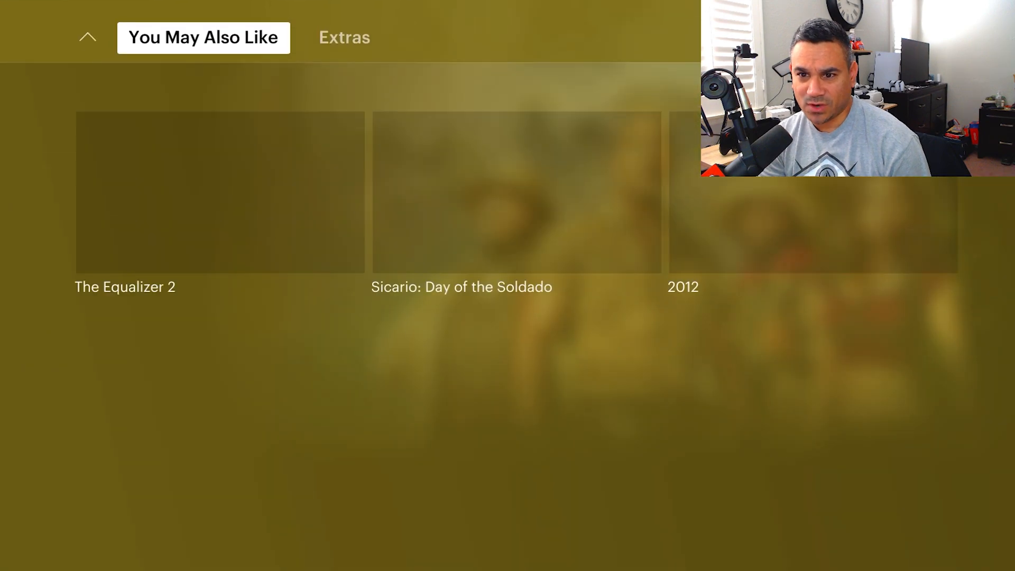